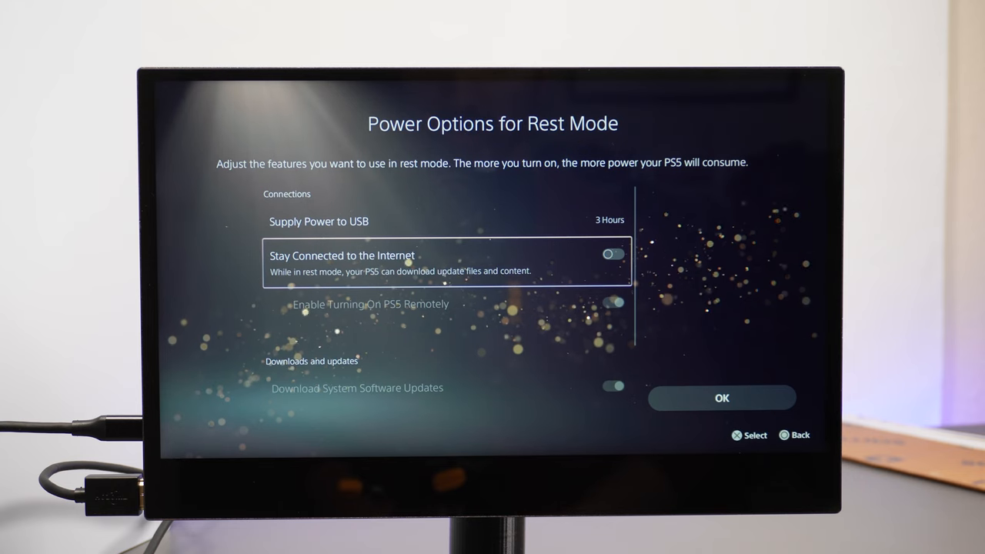
Step: Turn on Stay Connected to the Internet for rest mode and show the Downloads and Updates section
key(down)
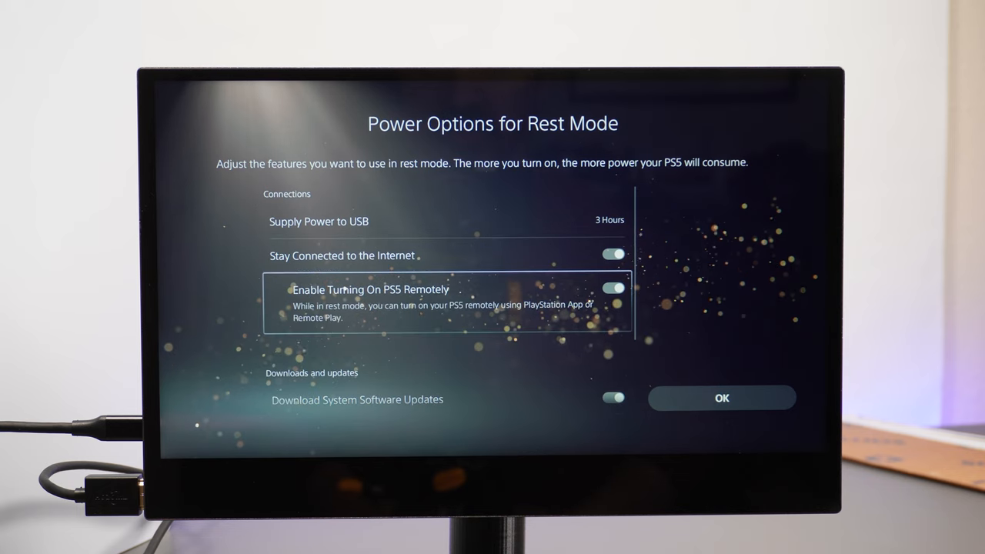
scroll(down, 3)
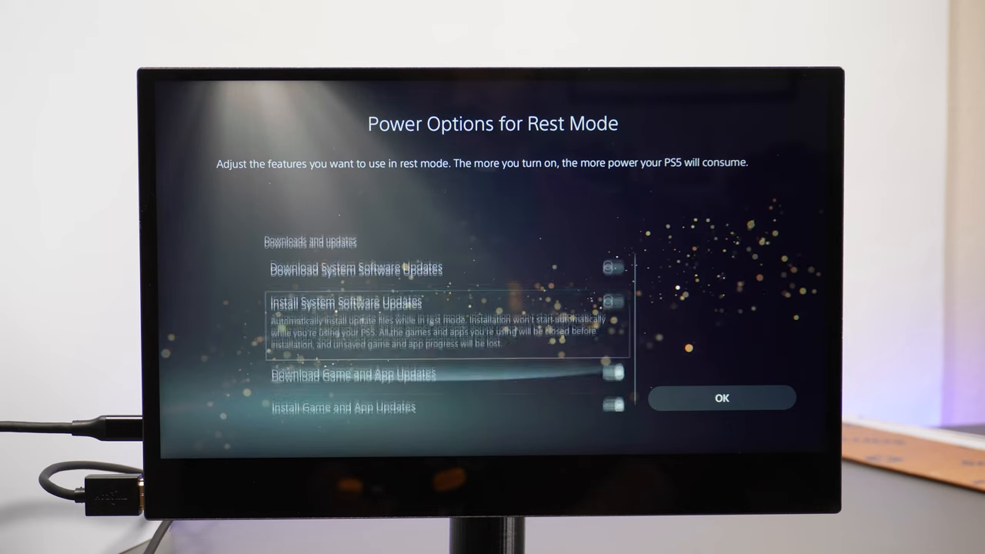